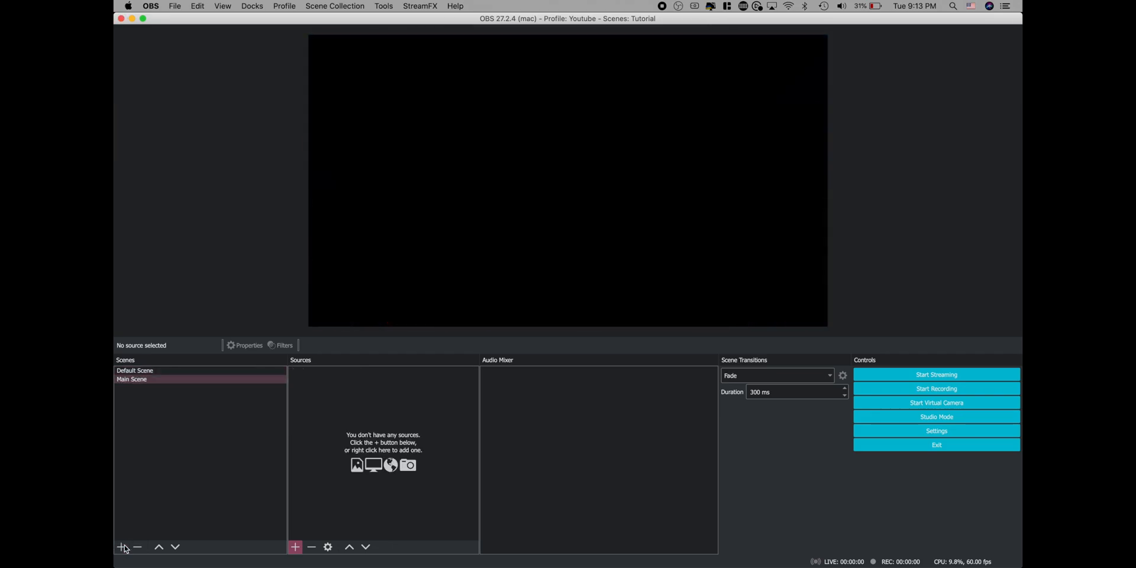
{"action": "mouse_move", "coordinate": [287, 514]}
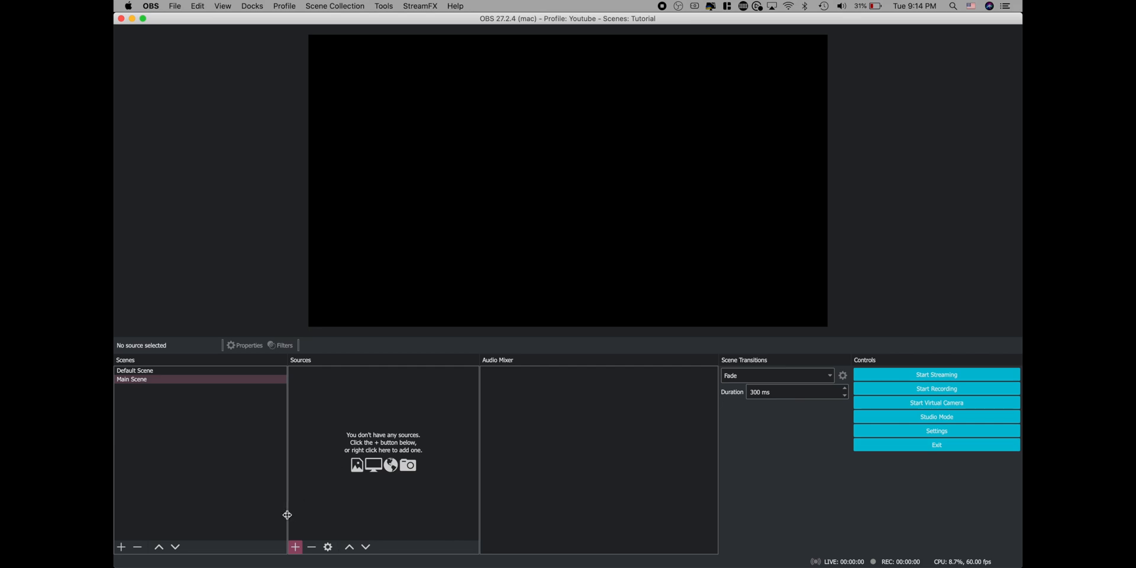
- Add the existing Default Scene to Main Scene as a nested scene source
{"action": "left_click", "coordinate": [295, 546]}
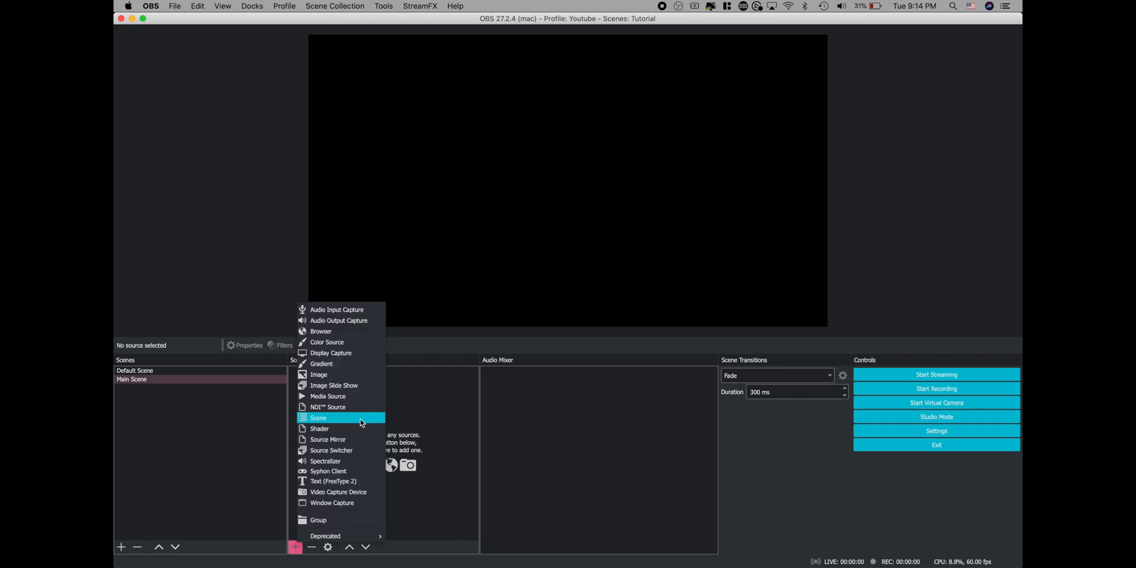
{"action": "left_click", "coordinate": [318, 419]}
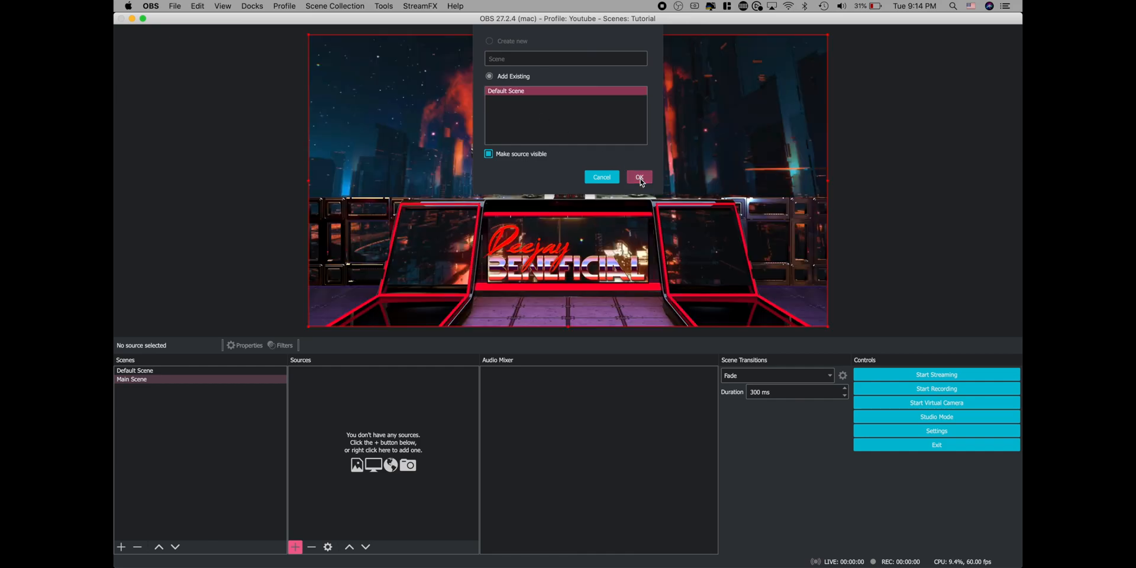
{"action": "left_click", "coordinate": [639, 178]}
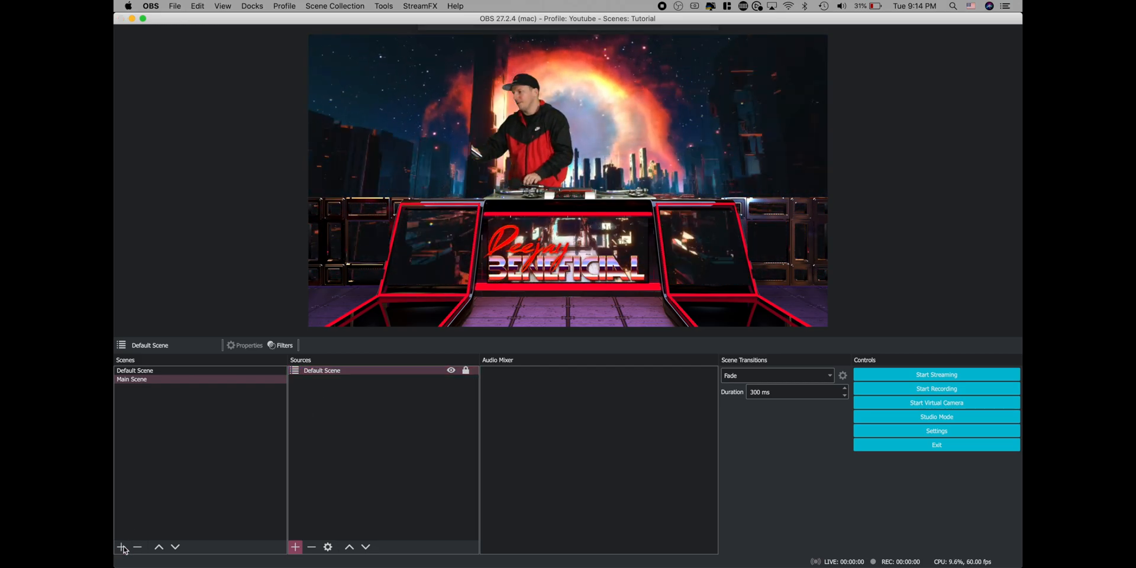
- Create Zoom Scene, nest Default Scene in it, and enlarge it to a close-up of the performer
{"action": "left_click", "coordinate": [120, 547]}
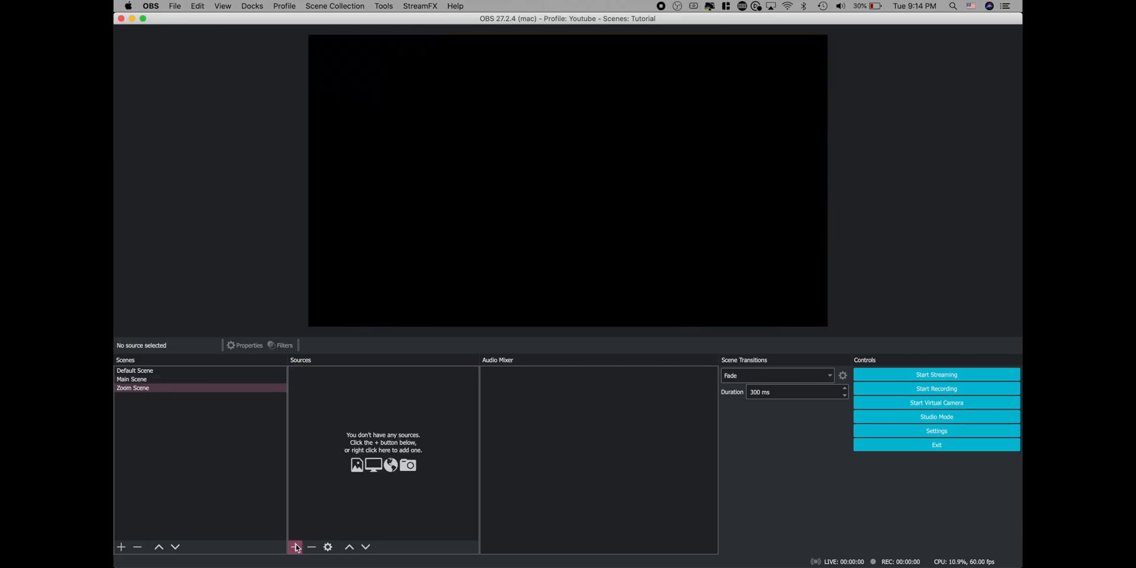
{"action": "left_click", "coordinate": [296, 546]}
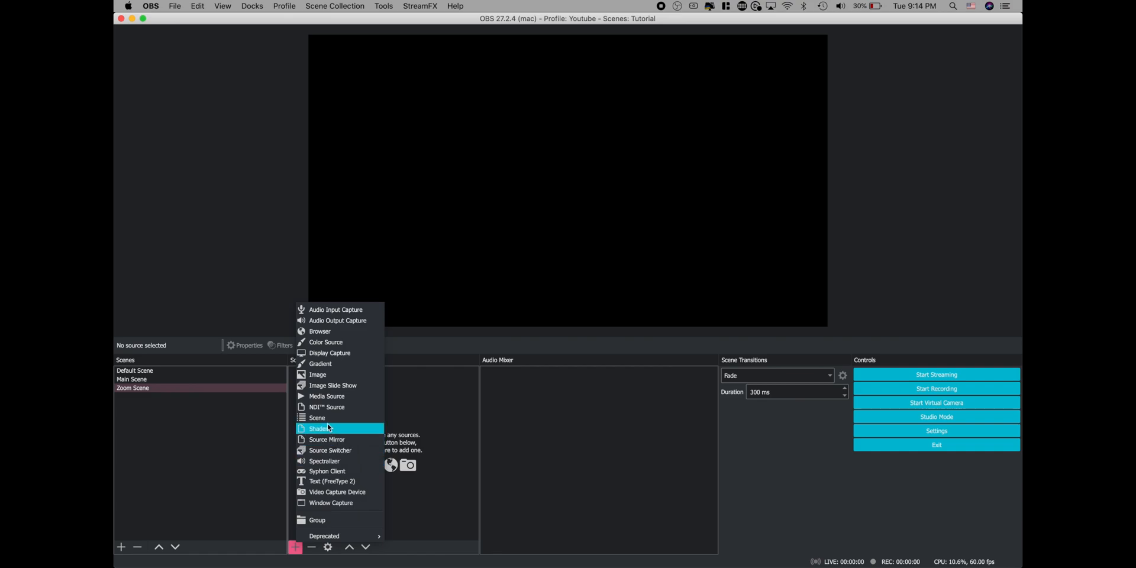
{"action": "left_click", "coordinate": [317, 417]}
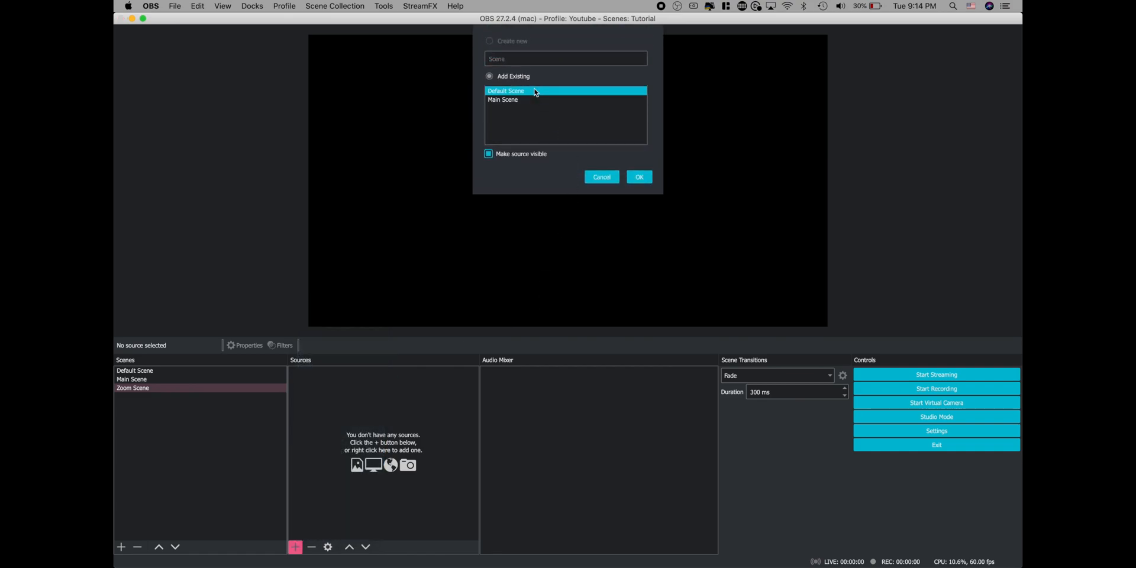
{"action": "left_click", "coordinate": [638, 177]}
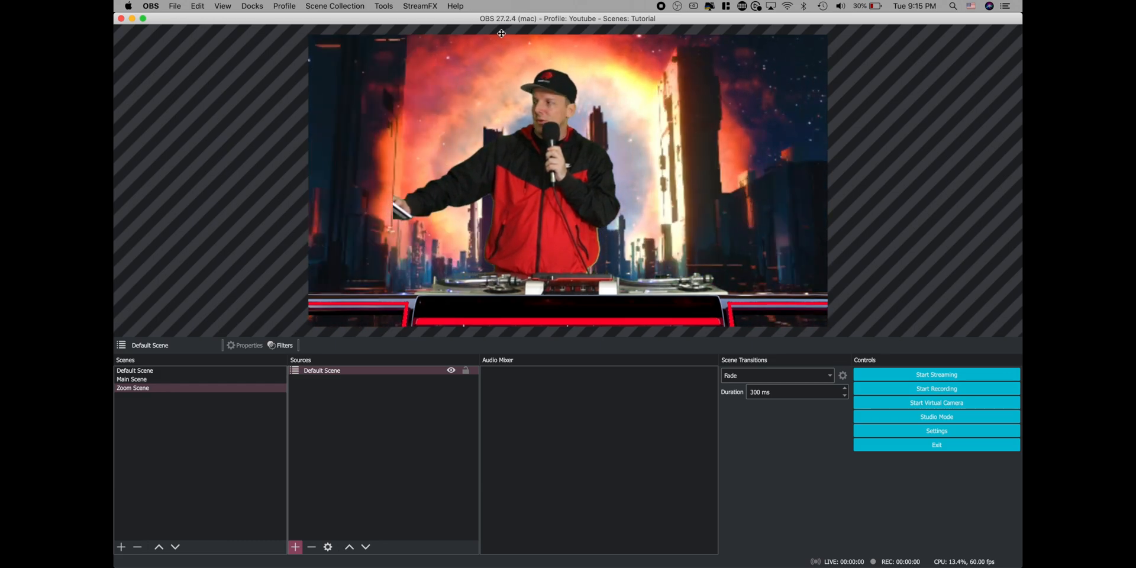
{"action": "left_click", "coordinate": [197, 6]}
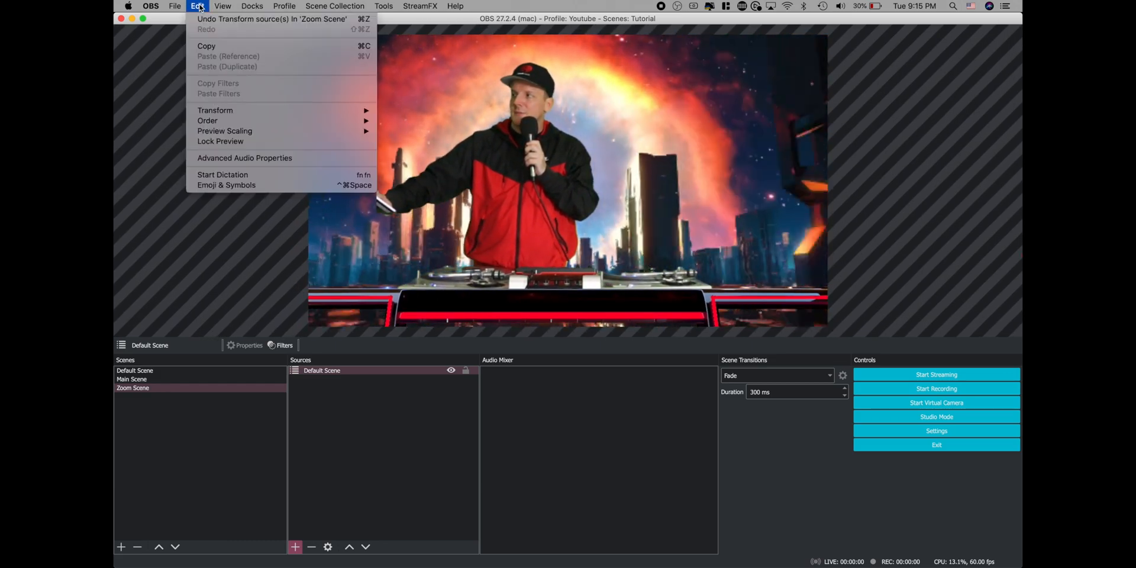
{"action": "mouse_move", "coordinate": [214, 110]}
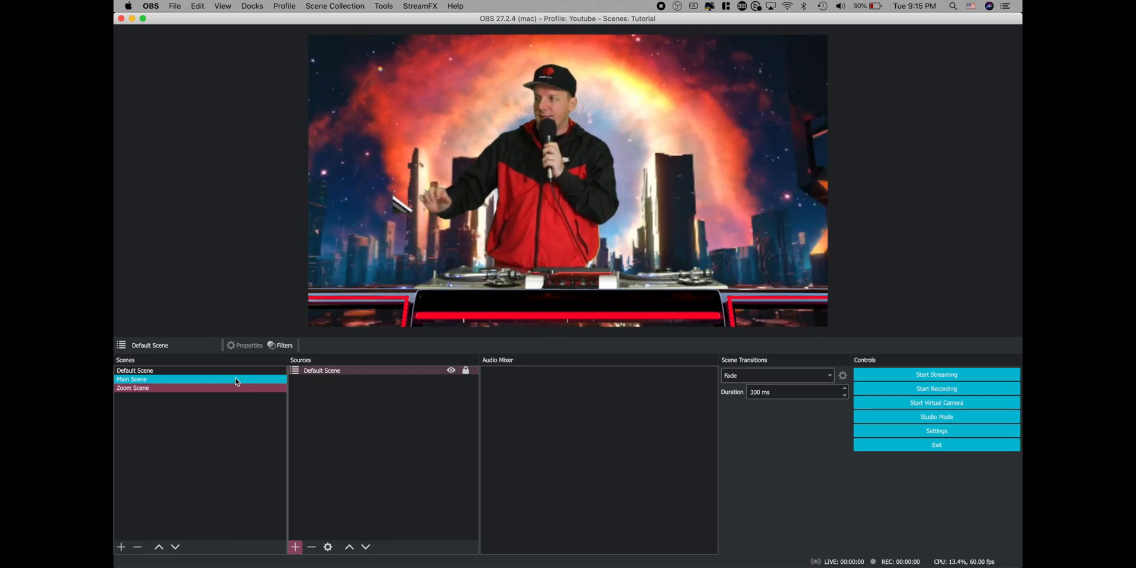
- Create a scene named Switcher Scene and add a new Source Switcher source to it
{"action": "left_click", "coordinate": [120, 546]}
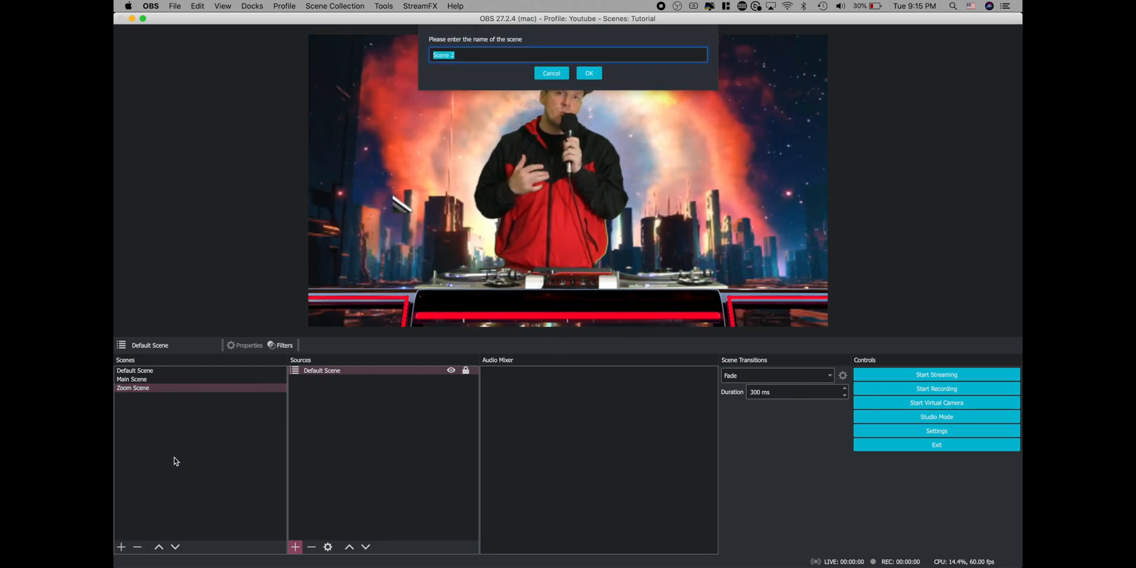
{"action": "left_click", "coordinate": [588, 73]}
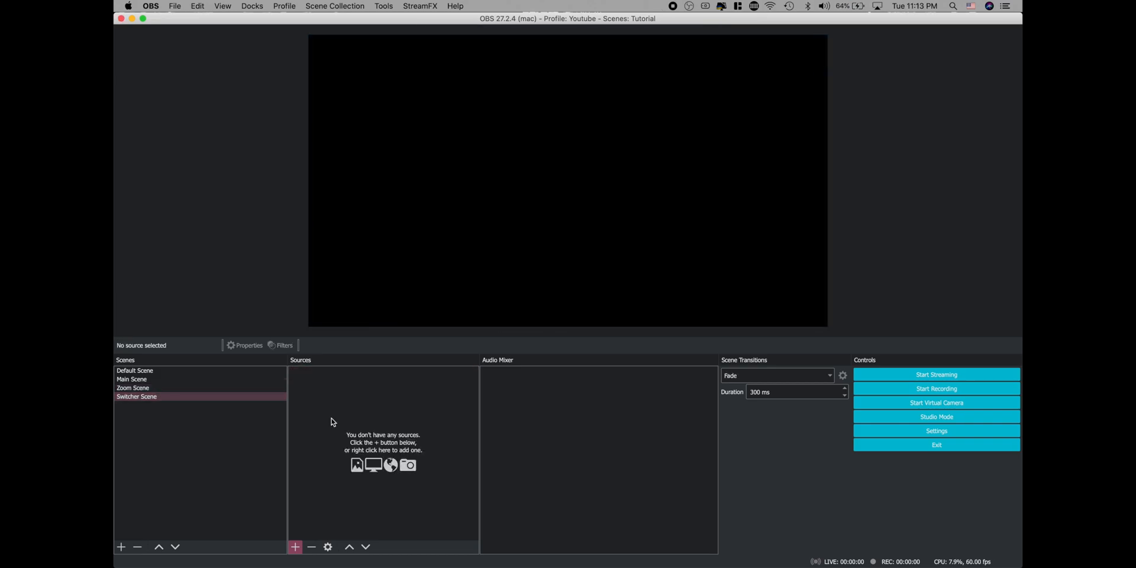
{"action": "left_click", "coordinate": [295, 546]}
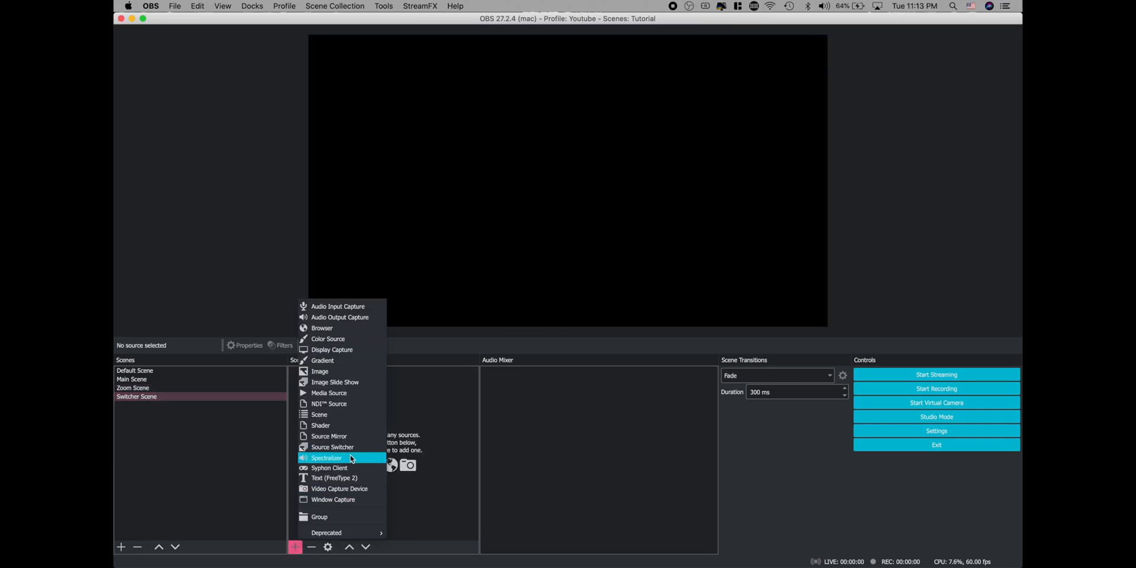
{"action": "mouse_move", "coordinate": [333, 447]}
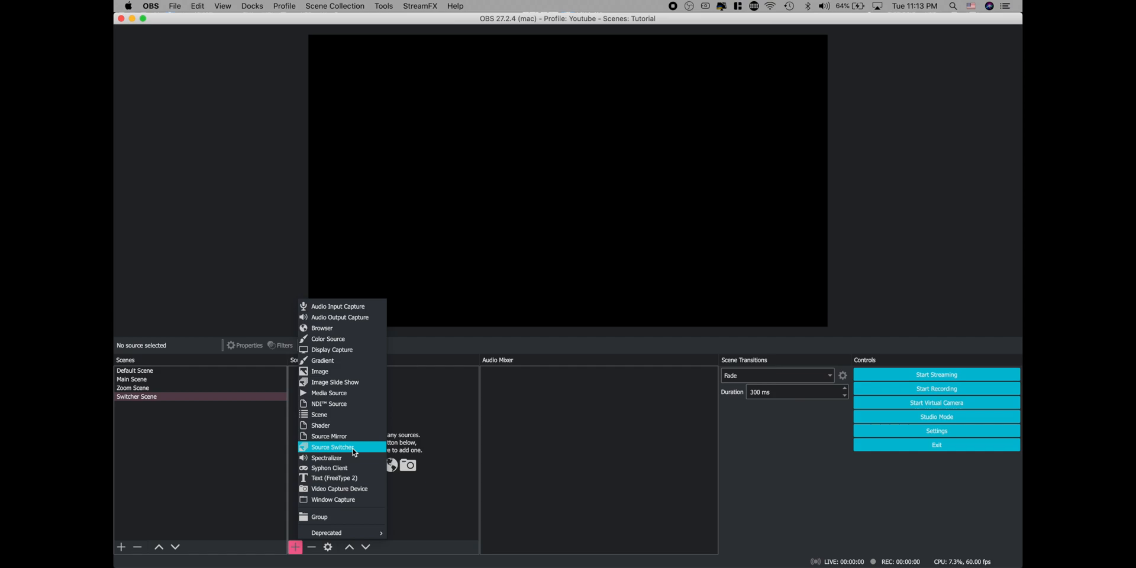
{"action": "left_click", "coordinate": [332, 447]}
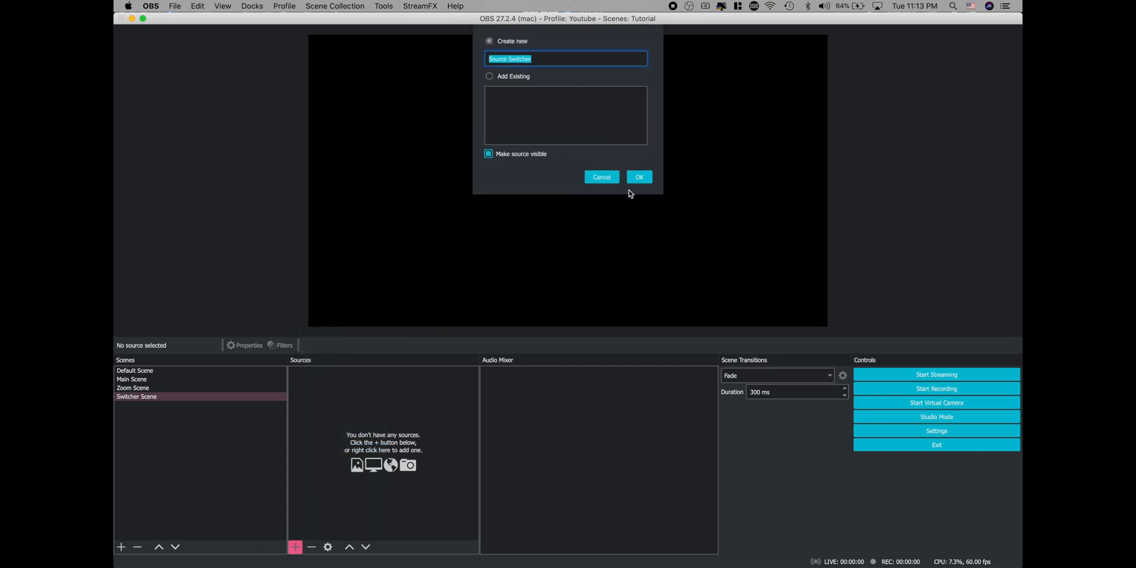
{"action": "left_click", "coordinate": [638, 177]}
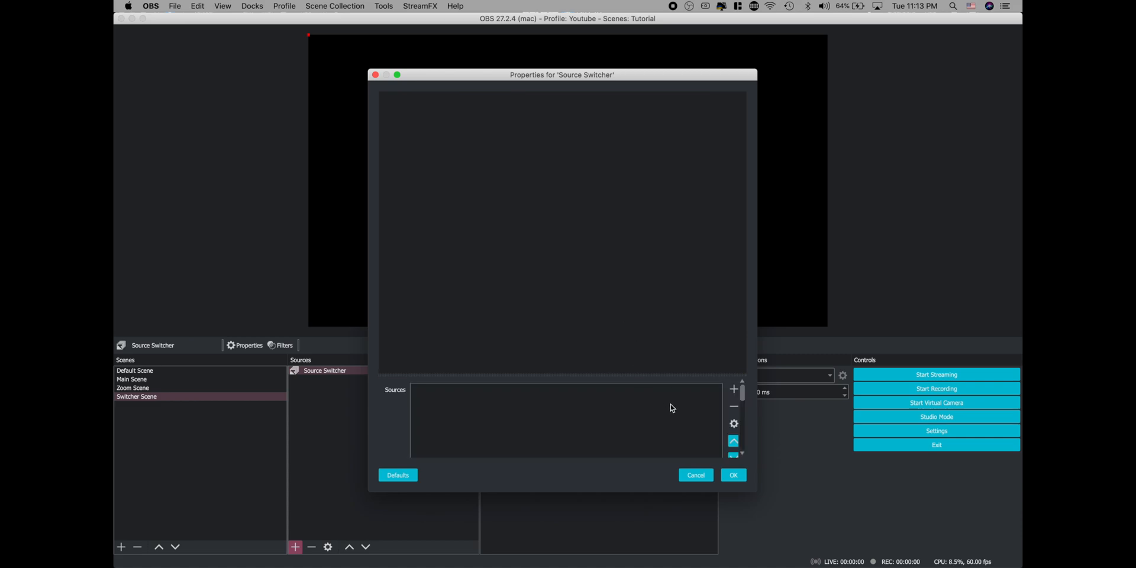
- Add Main Scene to the Source Switcher list, correcting its capitalisation
{"action": "left_click", "coordinate": [733, 390]}
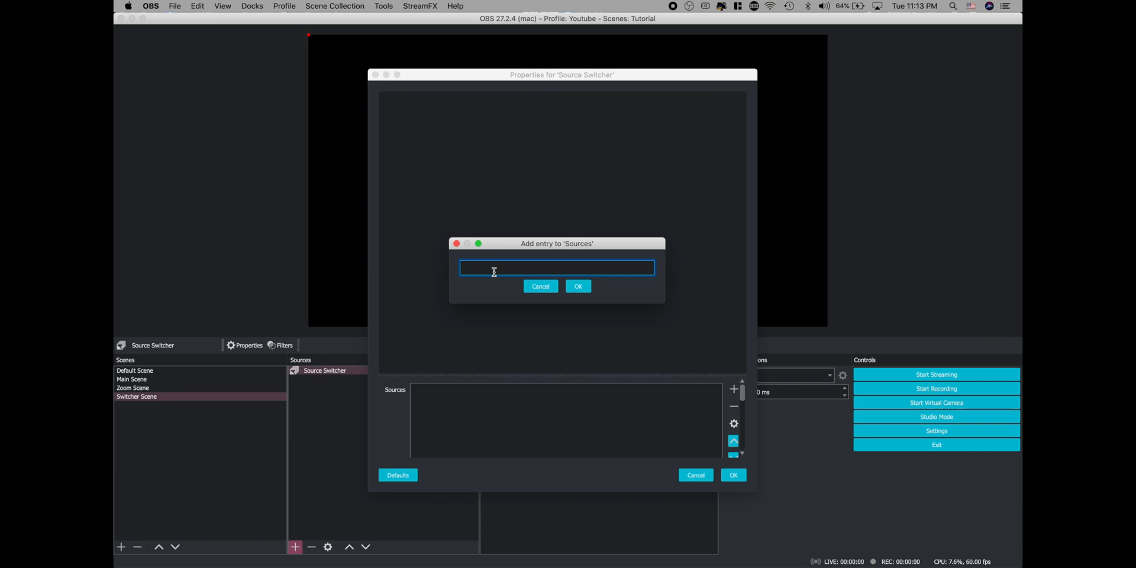
{"action": "type", "text": "Main scene"}
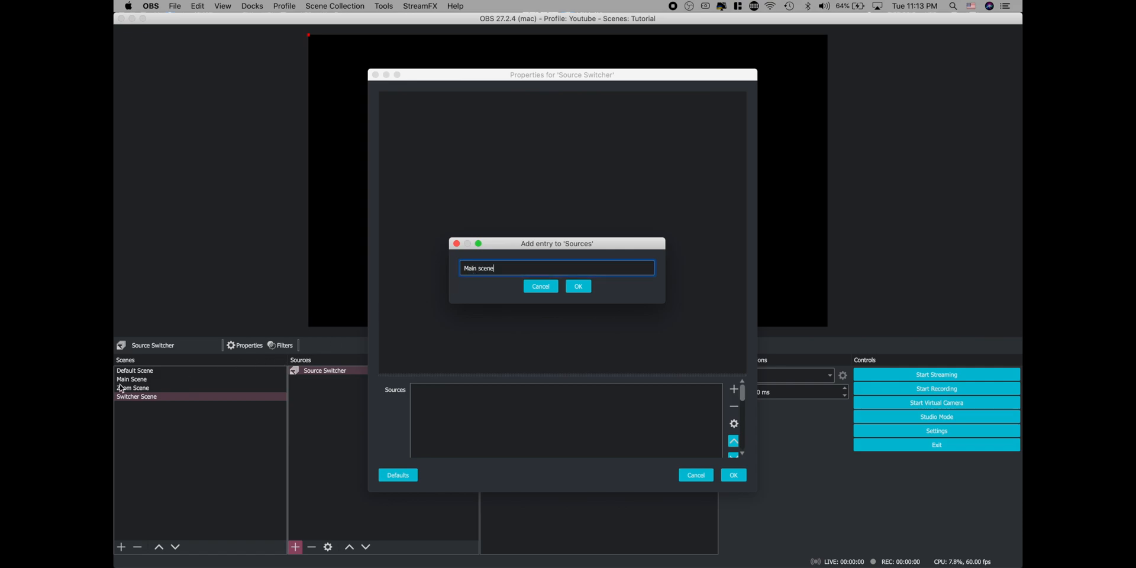
{"action": "left_click", "coordinate": [578, 286]}
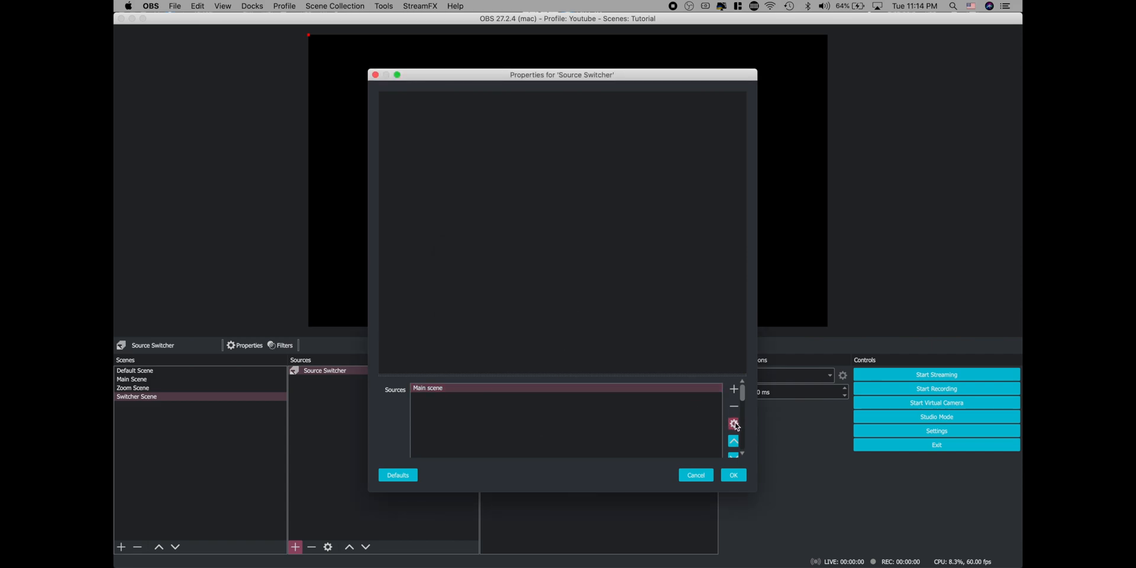
{"action": "left_click", "coordinate": [733, 423]}
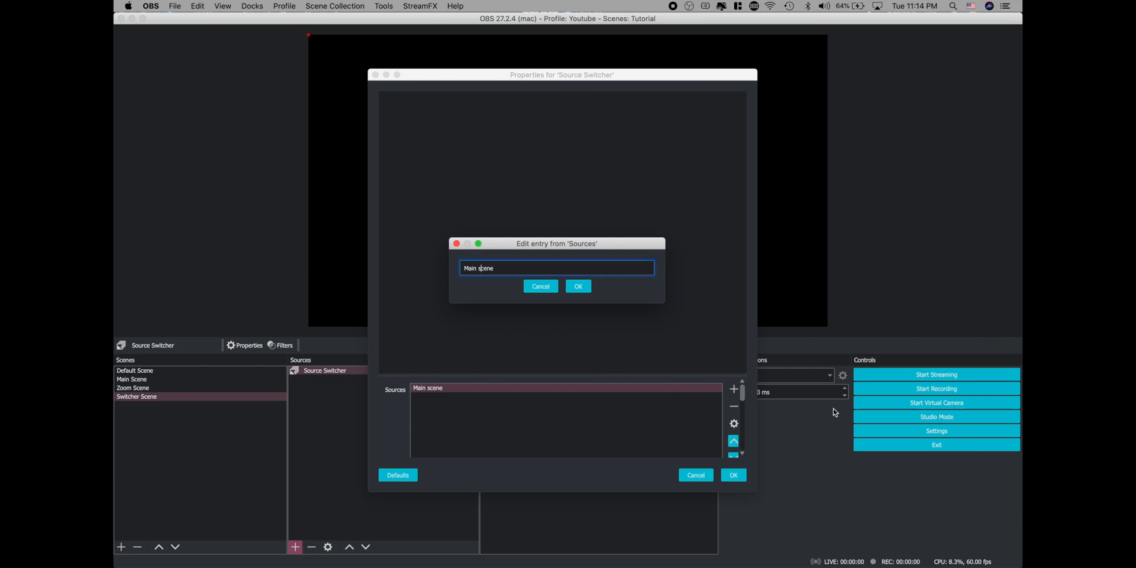
{"action": "left_click", "coordinate": [578, 287]}
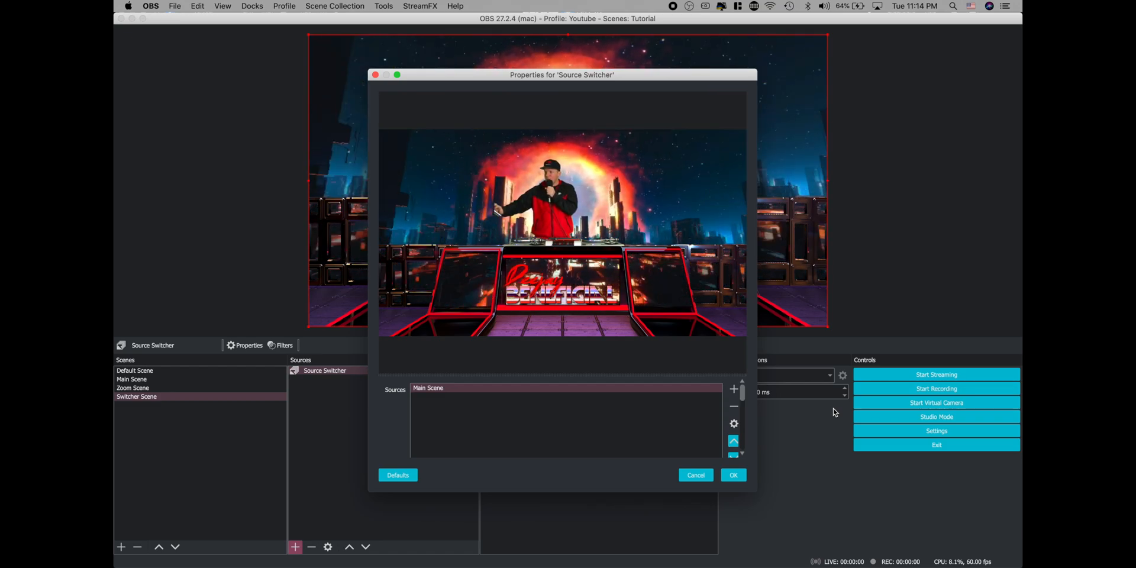
- Add Zoom Scene as the second entry in the switcher list
{"action": "left_click", "coordinate": [732, 475]}
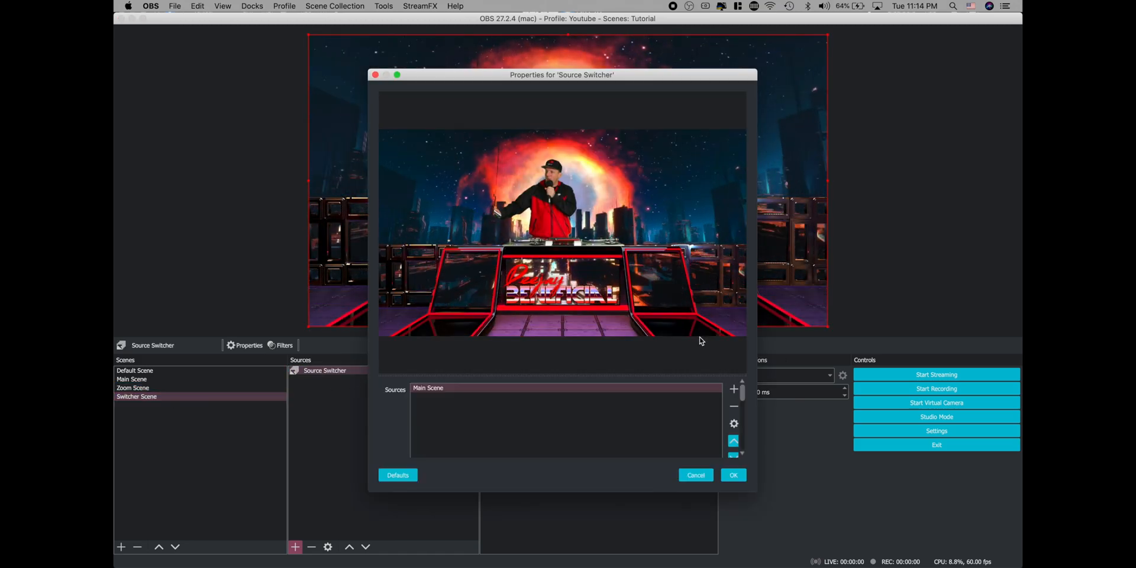
{"action": "left_click", "coordinate": [733, 390]}
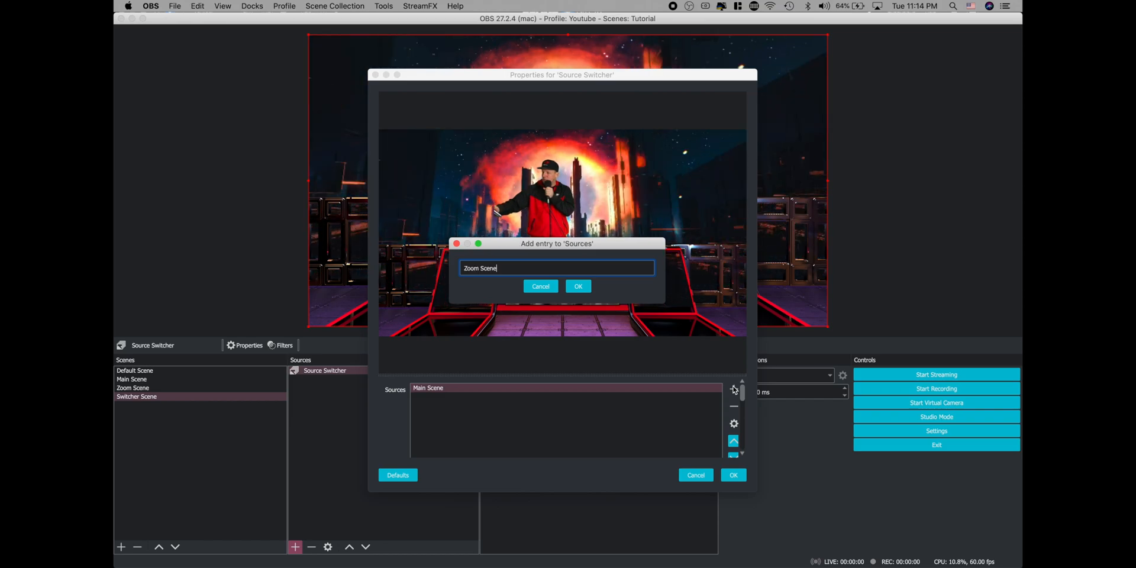
{"action": "left_click", "coordinate": [578, 286]}
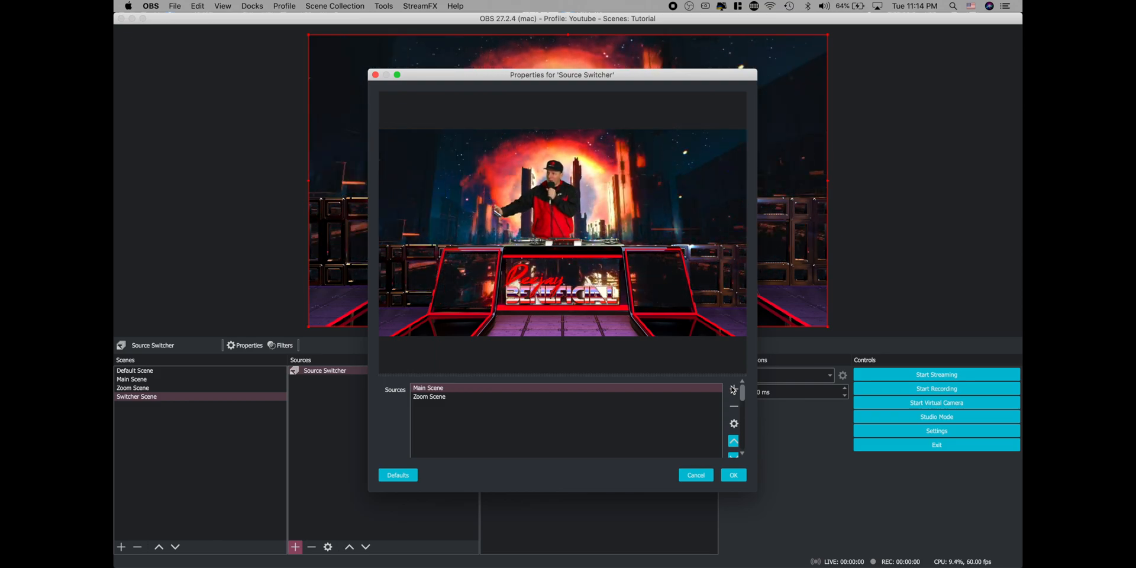
- Enable Time Switch with a 5000 ms duration, switching to the next scene
{"action": "scroll", "scroll_direction": "down", "scroll_amount": 3}
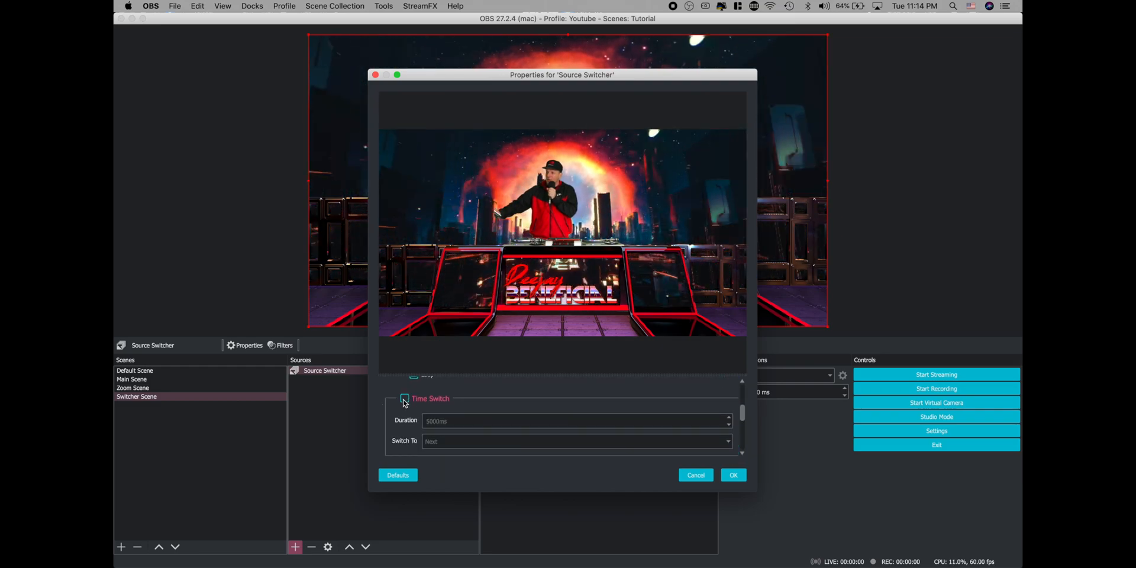
{"action": "left_click", "coordinate": [403, 398]}
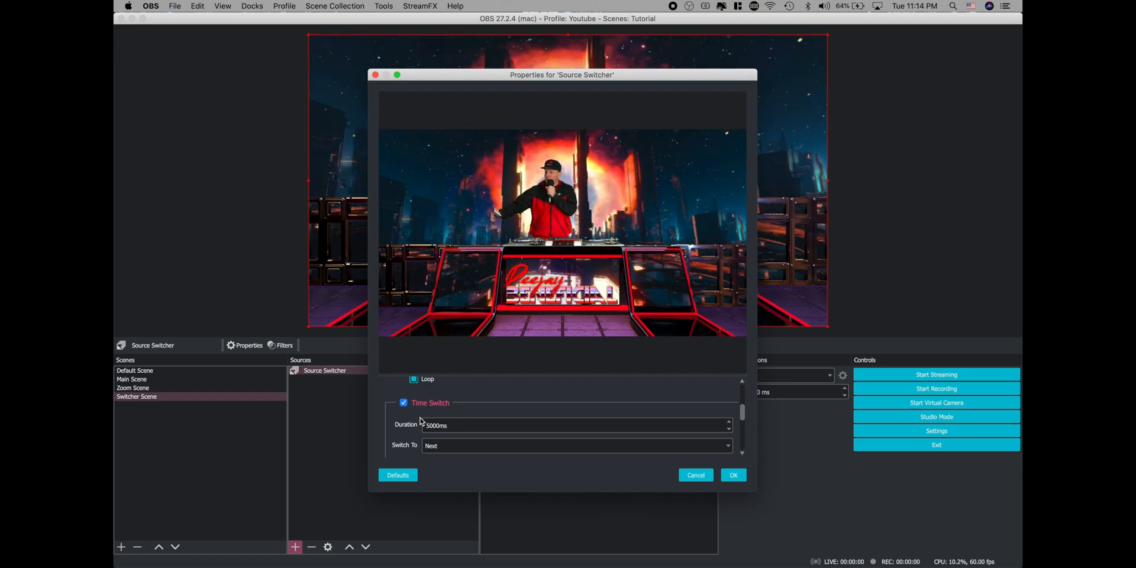
{"action": "scroll", "scroll_direction": "down", "scroll_amount": 3}
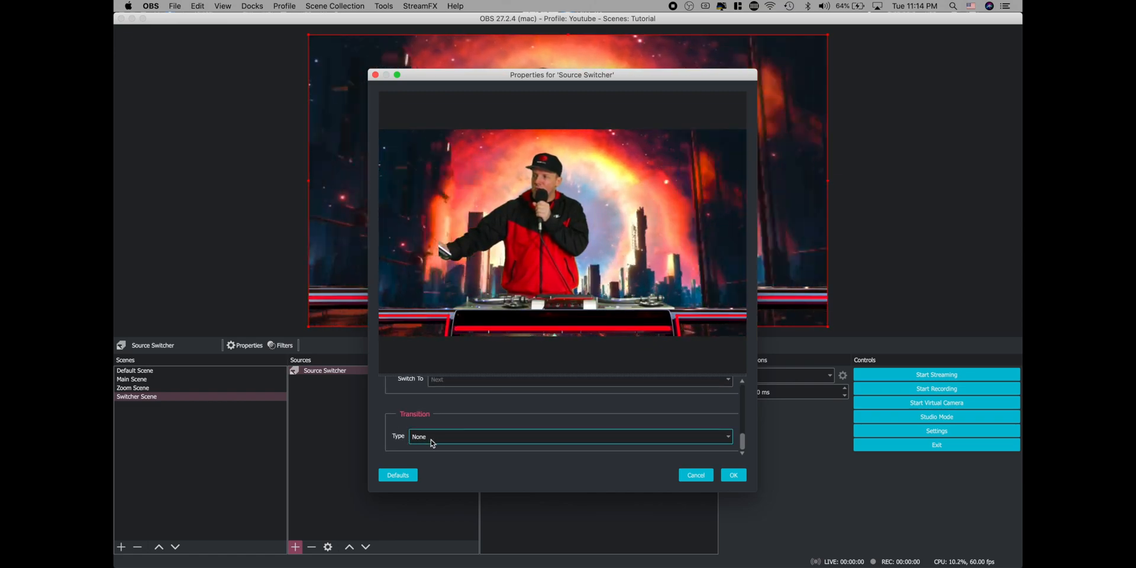
{"action": "left_click", "coordinate": [571, 436]}
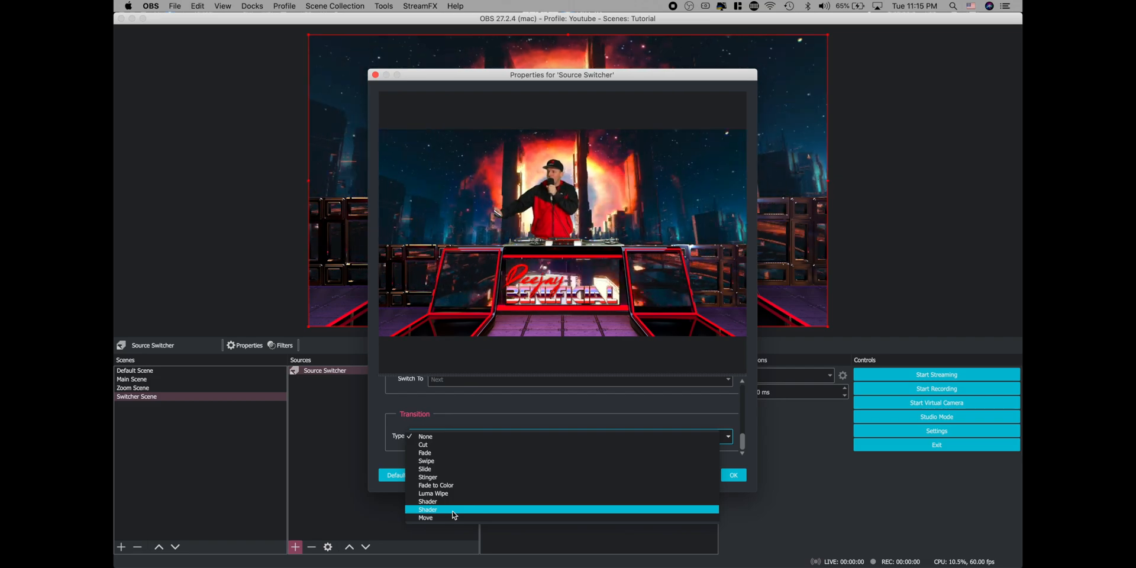
- Set the transition type to Move with matched-items easing set to No easing
{"action": "left_click", "coordinate": [426, 517]}
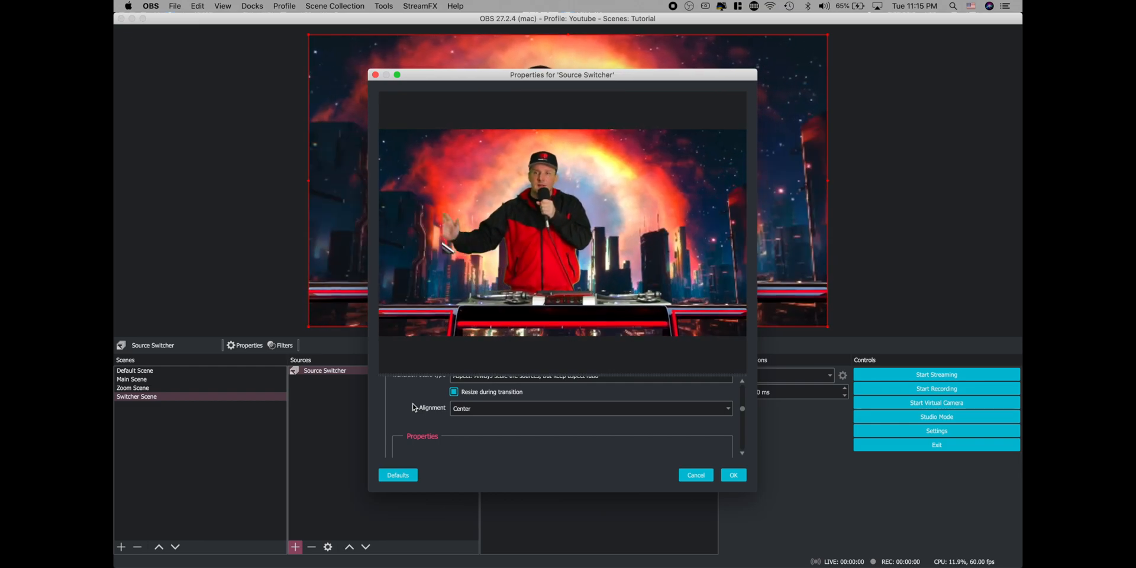
{"action": "scroll", "scroll_direction": "down", "scroll_amount": 3}
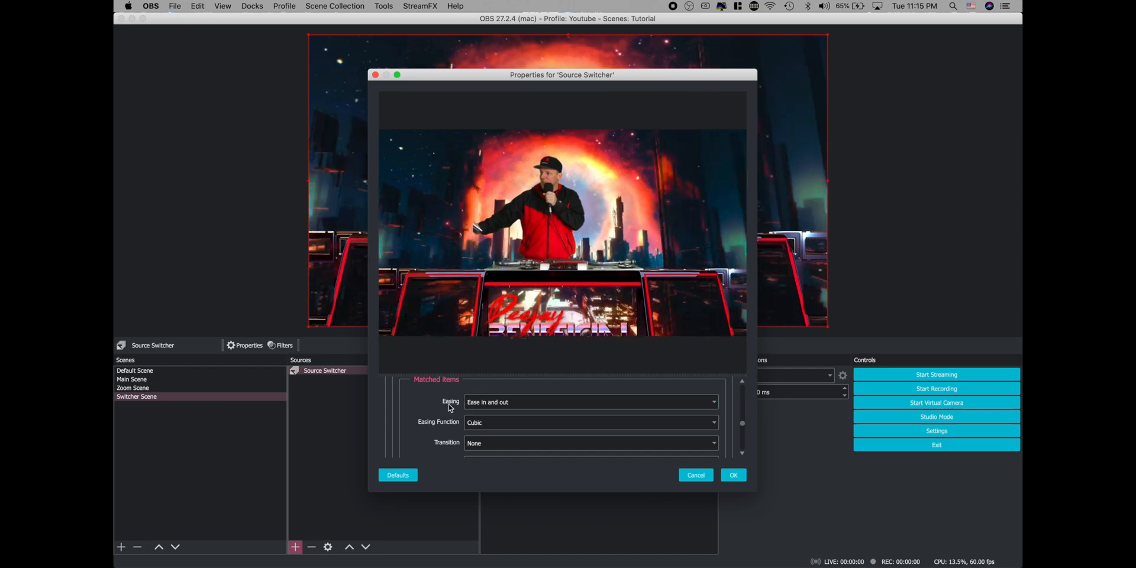
{"action": "left_click", "coordinate": [591, 403]}
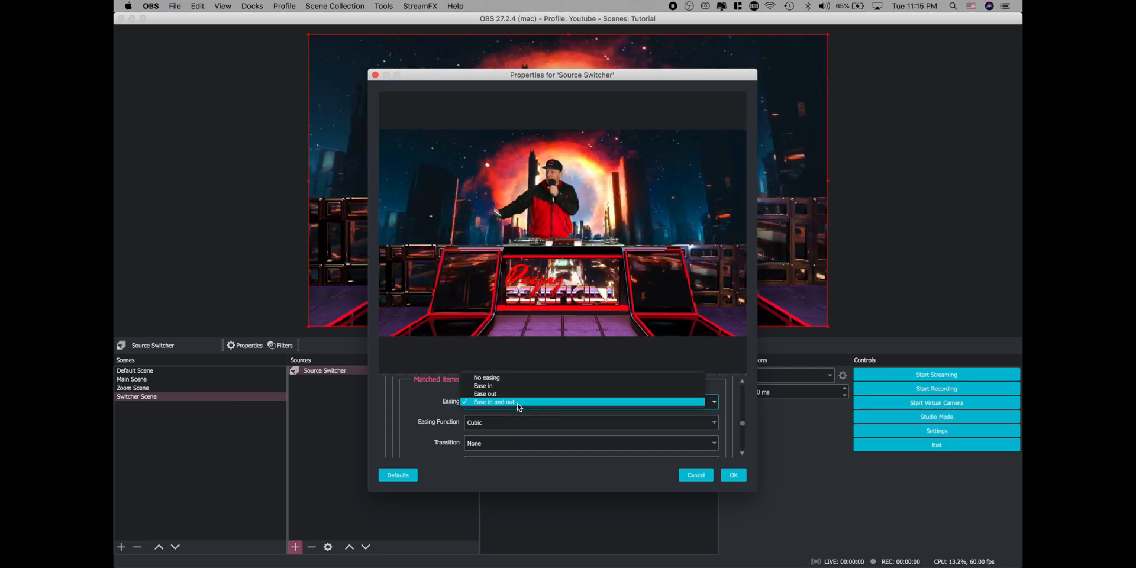
{"action": "left_click", "coordinate": [485, 378]}
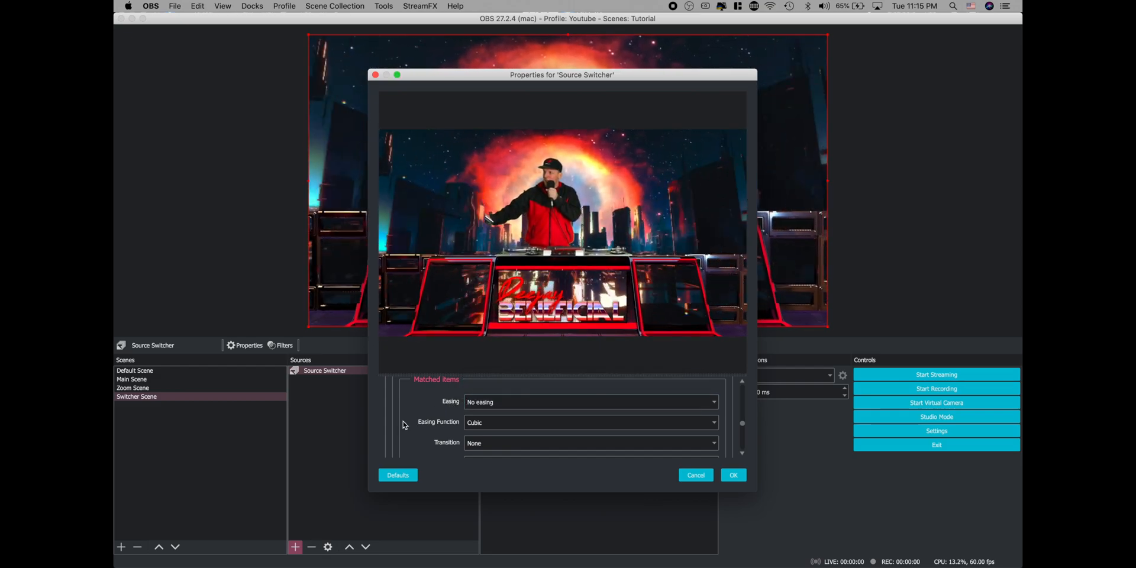